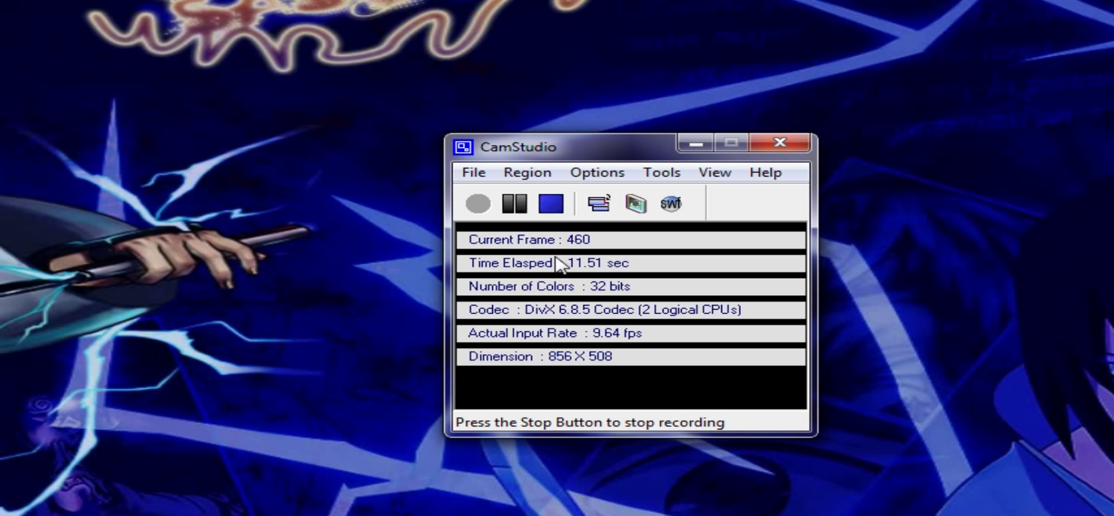
mouse_move(670, 296)
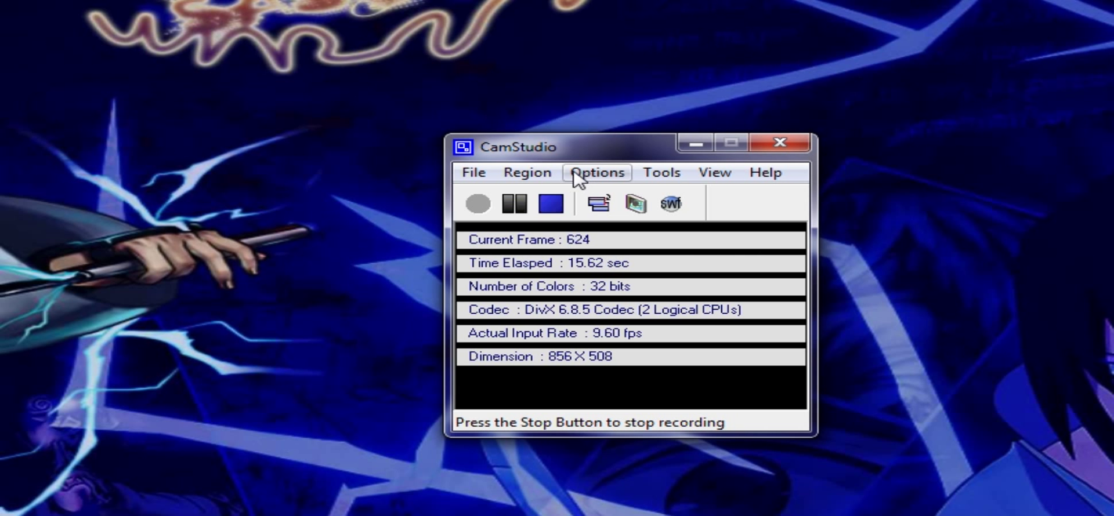
Open the Fixed Region settings showing an 854 by 505 capture size
left_click(526, 171)
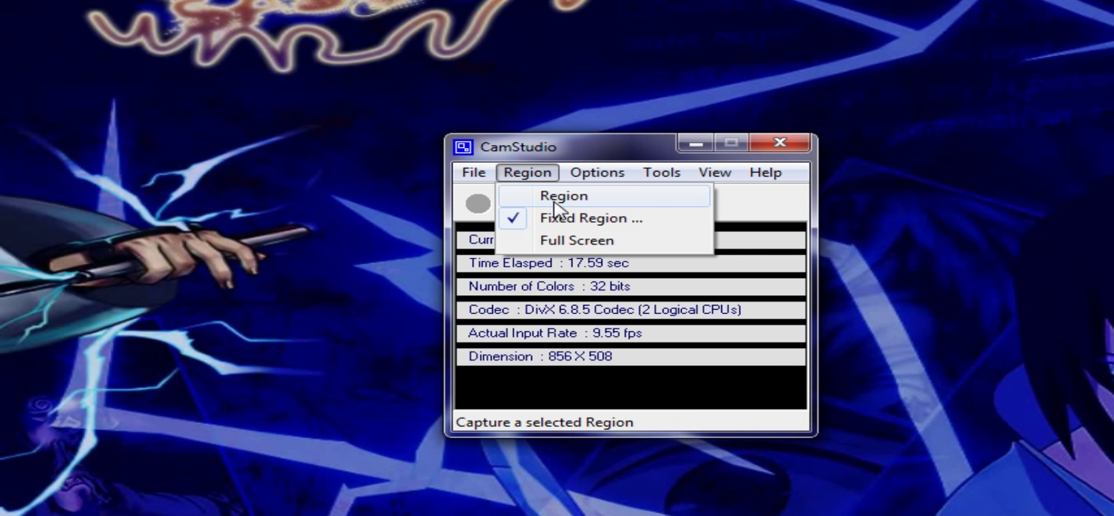
left_click(590, 219)
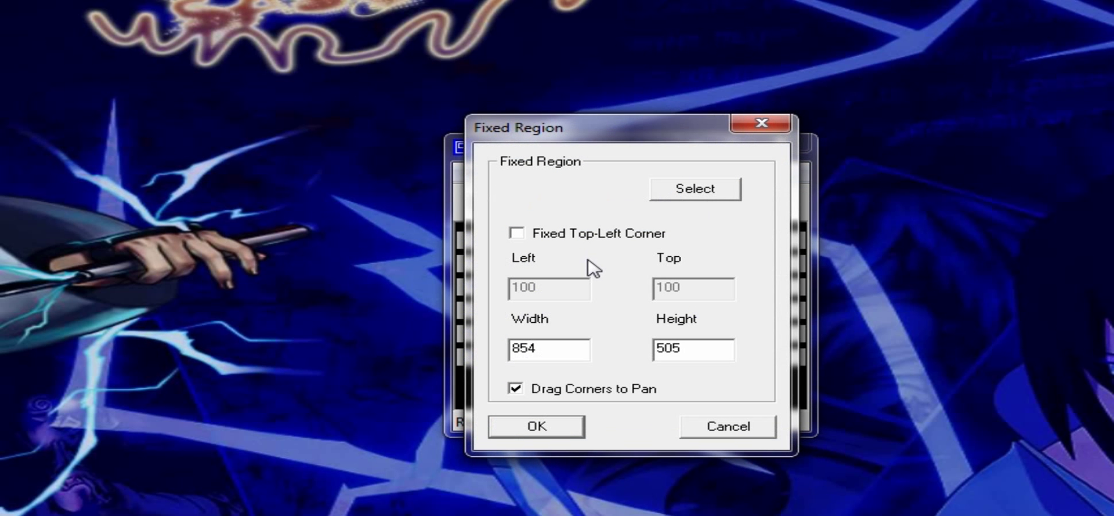
mouse_move(683, 396)
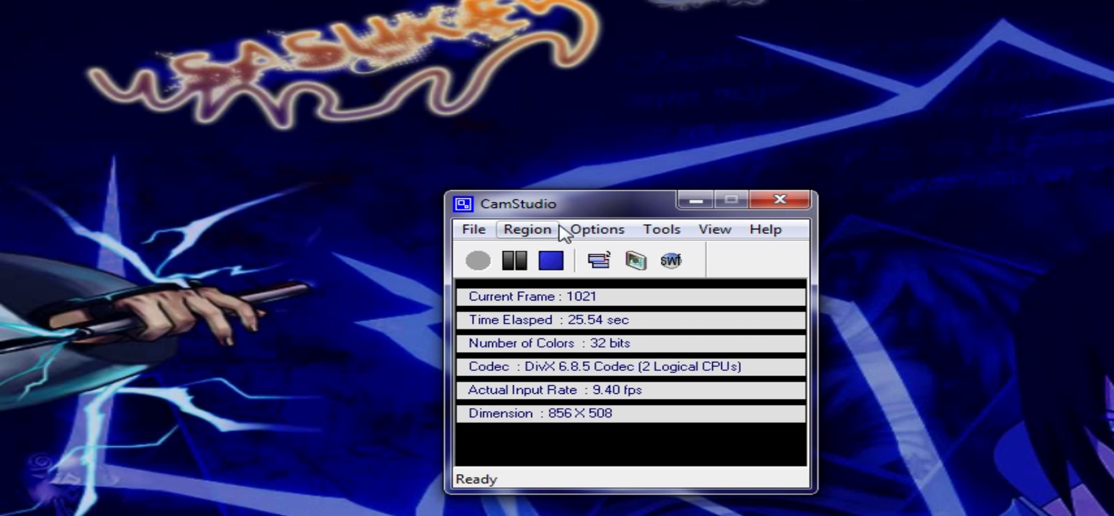
Confirm the DivX 6.8.5 video options: quality 100, key frames 30, 25 ms capture, 40 fps playback
left_click(597, 229)
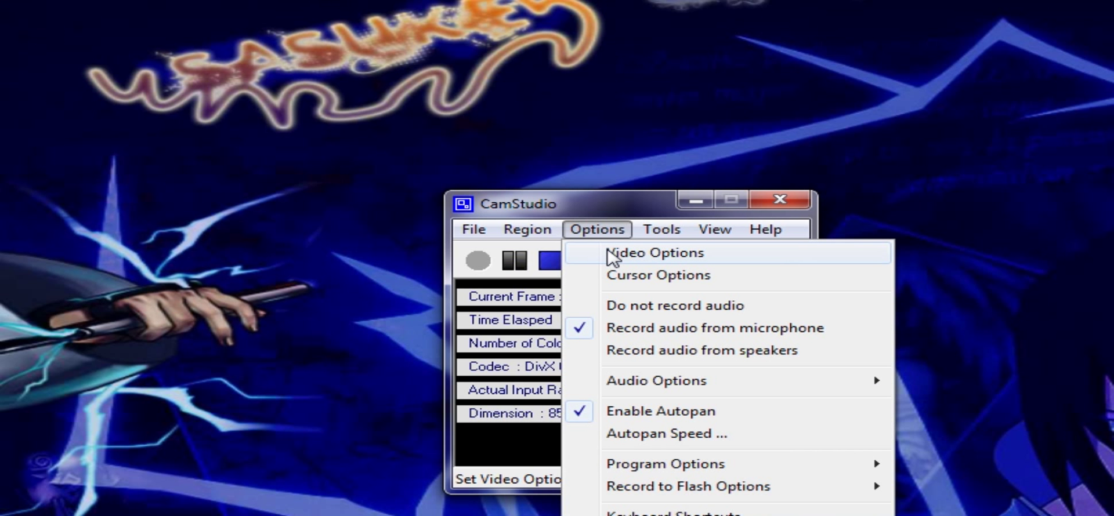
left_click(655, 253)
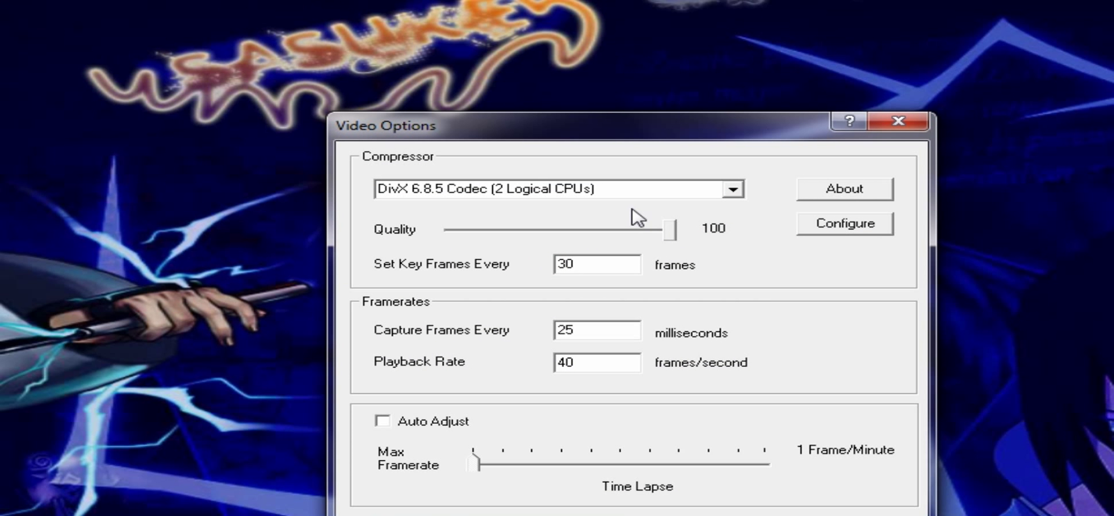
mouse_move(674, 235)
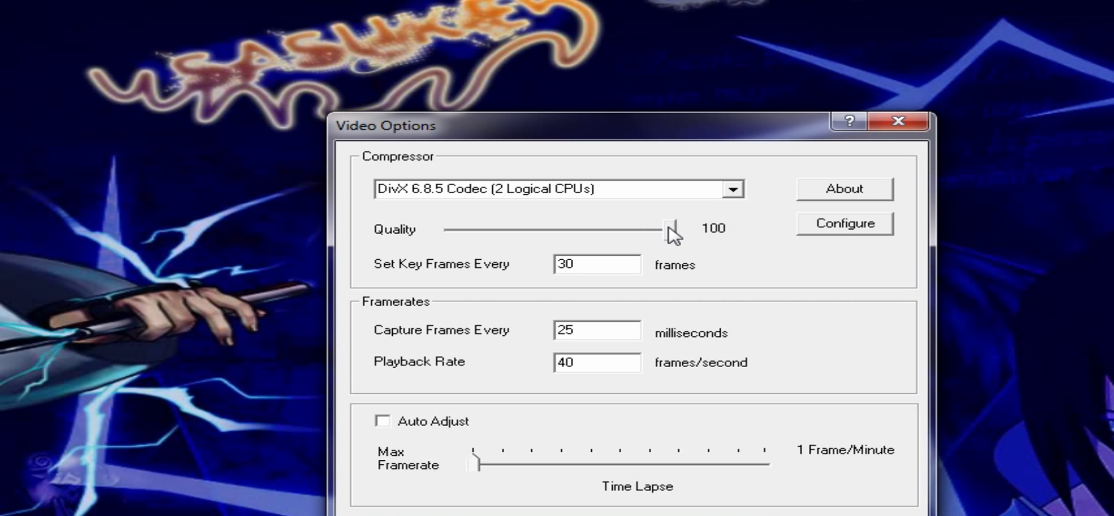
mouse_move(675, 239)
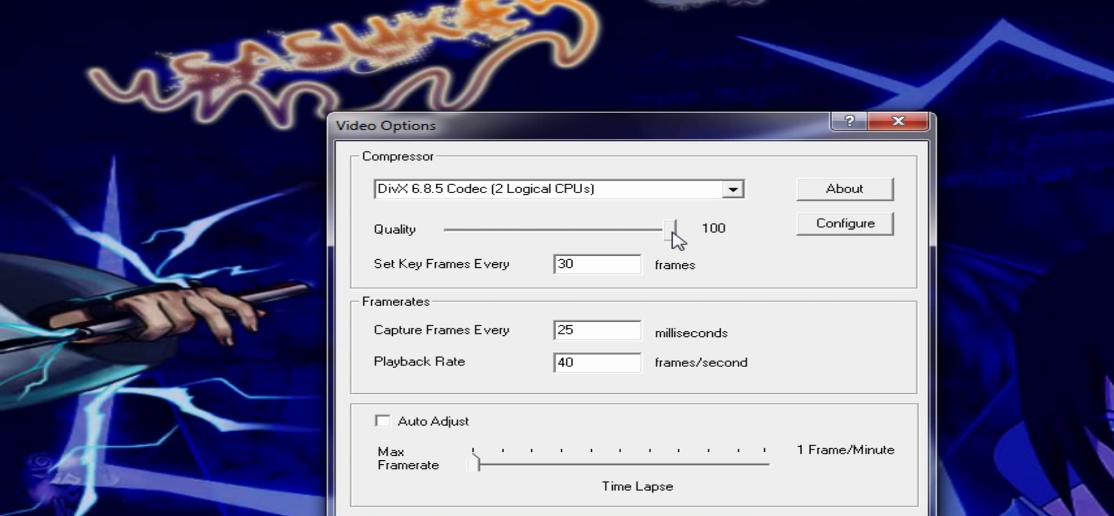
mouse_move(613, 283)
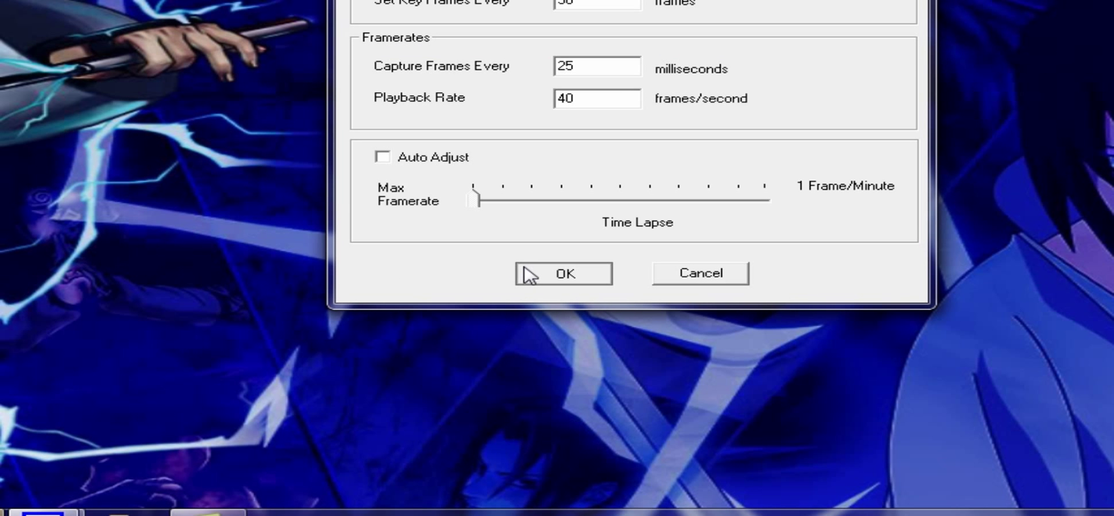
left_click(563, 273)
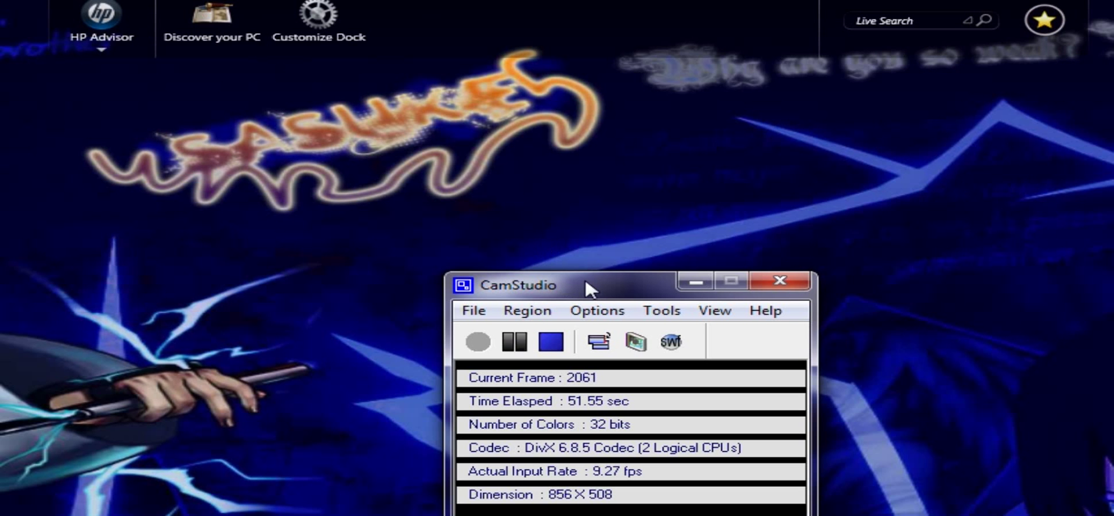
left_click(597, 310)
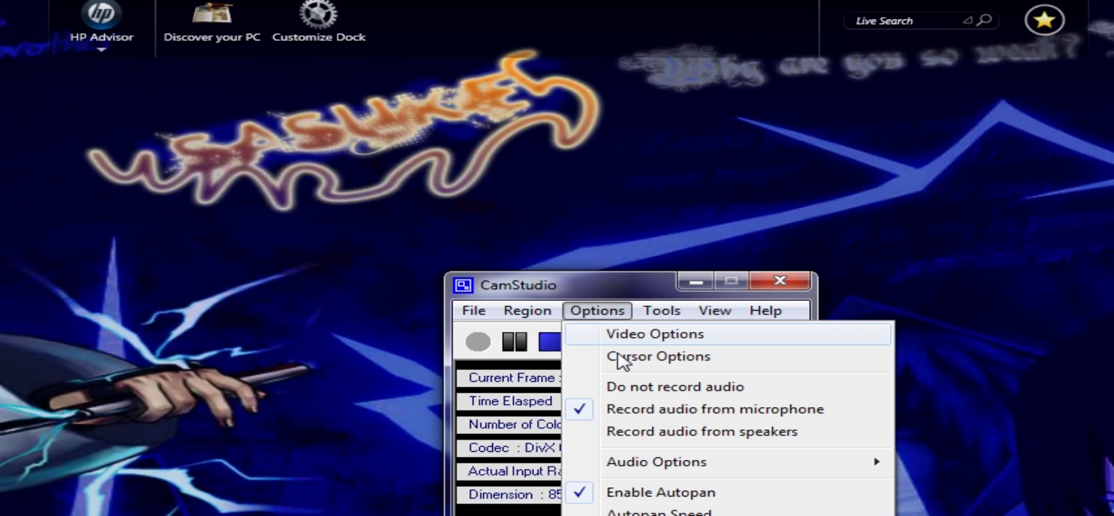
Switch DivX rate control to 1-pass quality-based with quantizer 1 and show advanced properties
left_click(653, 334)
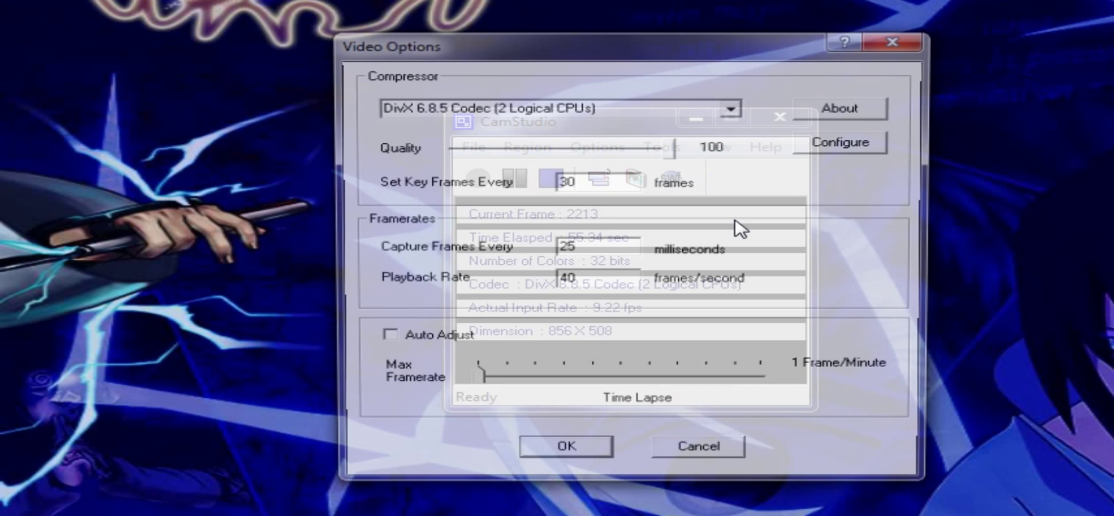
left_click(838, 142)
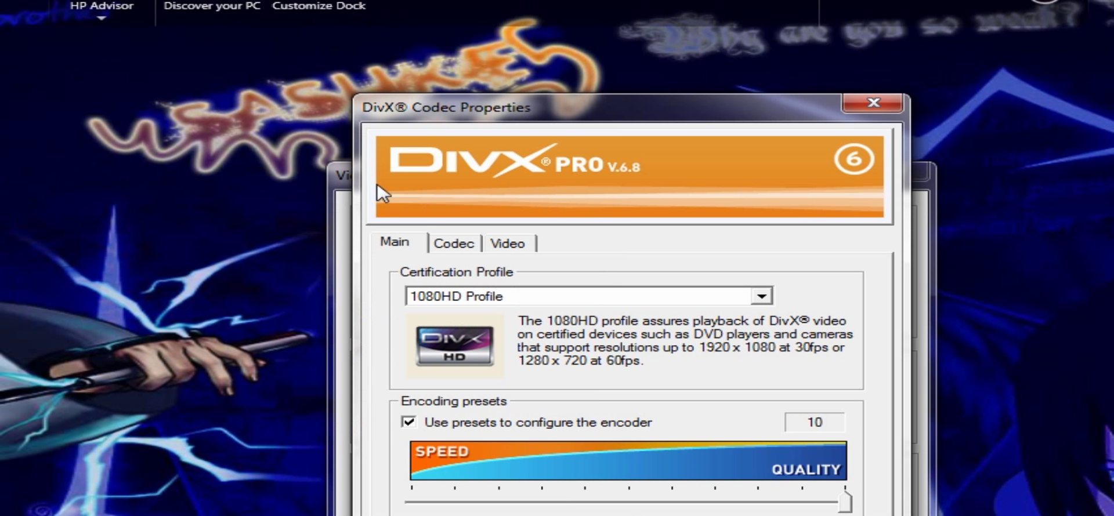
mouse_move(762, 309)
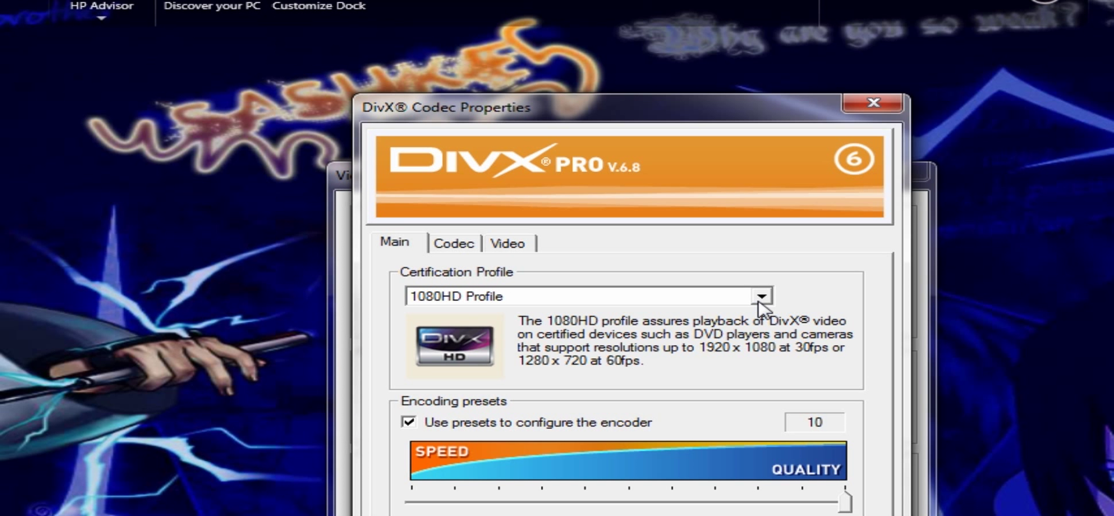
mouse_move(764, 313)
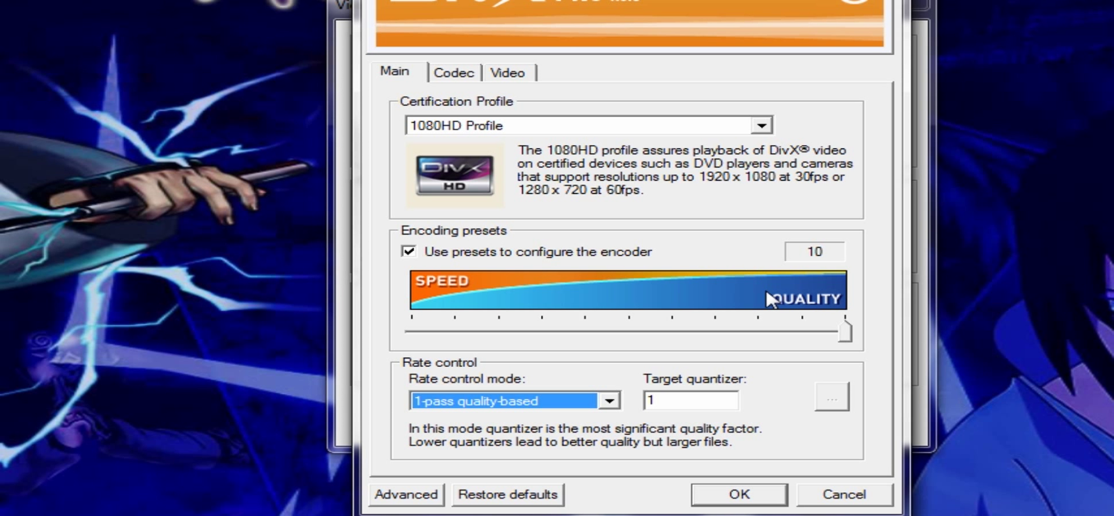
mouse_move(828, 337)
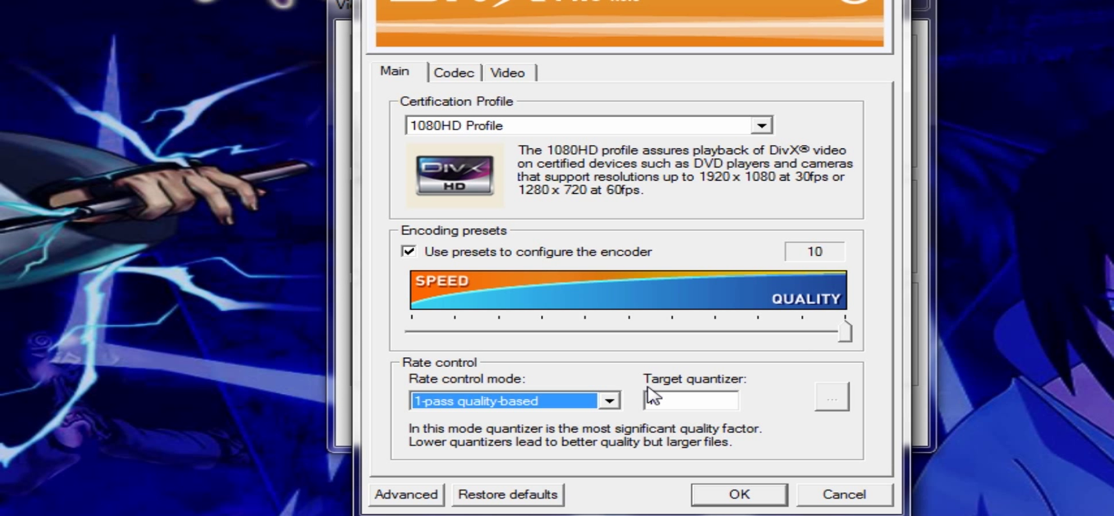
left_click(608, 401)
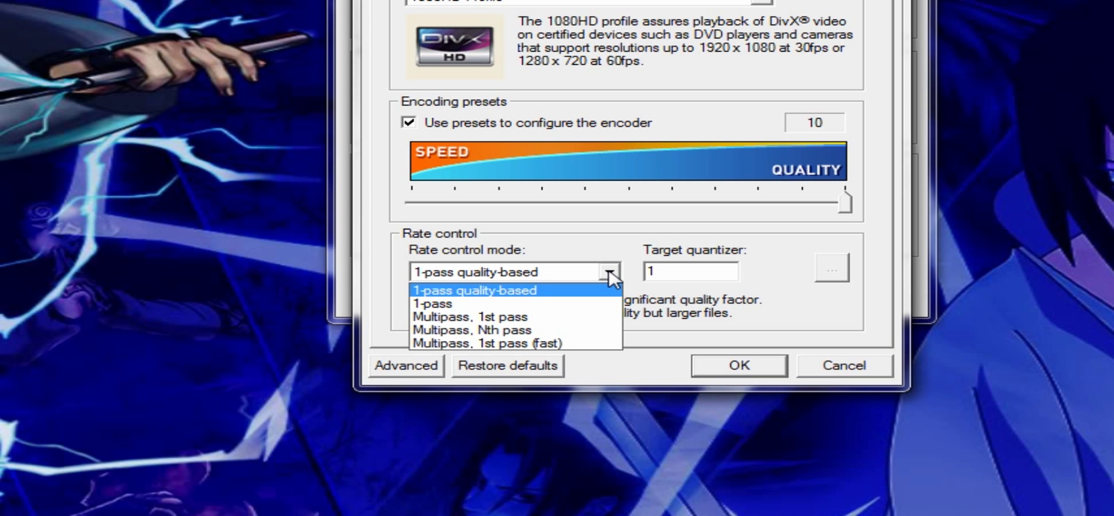
left_click(473, 290)
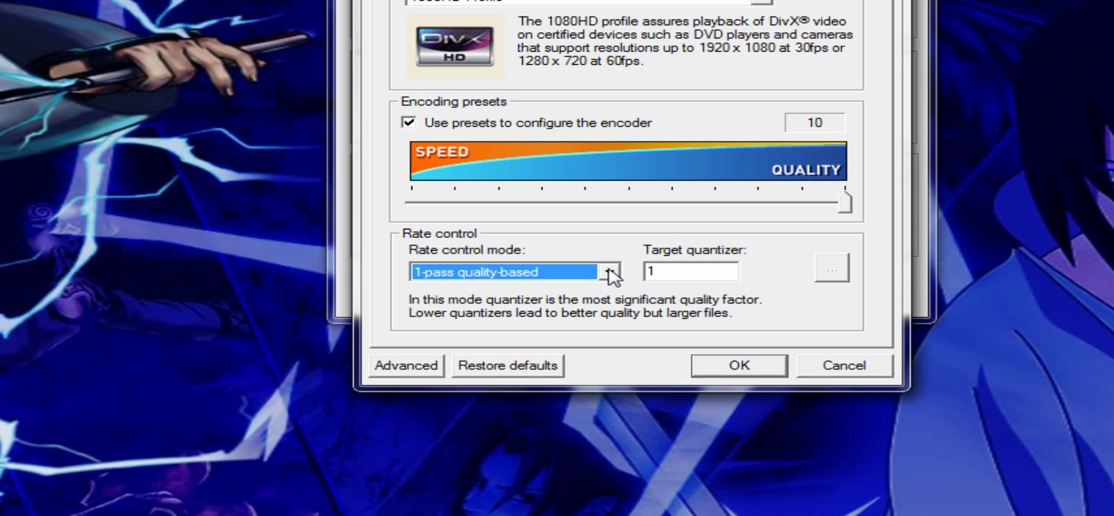
mouse_move(702, 301)
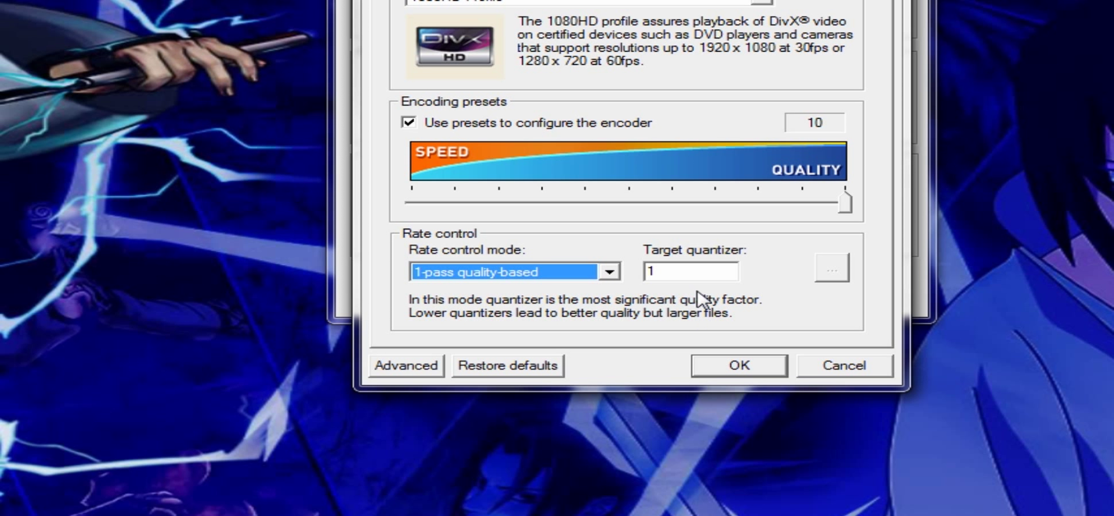
left_click(689, 271)
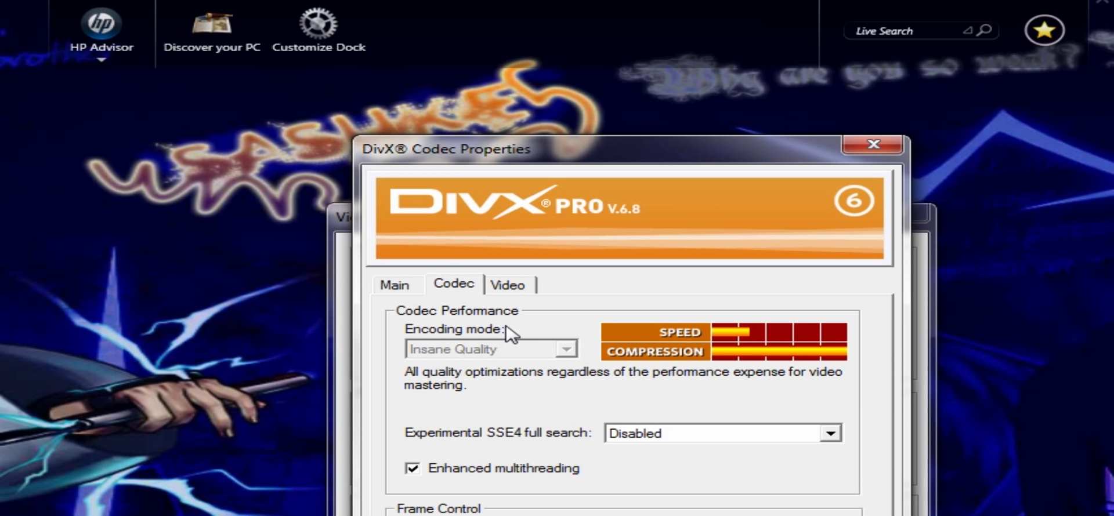
Keep the DivX custom resize at 1600 x 900 and accept both settings dialogs
left_click(507, 285)
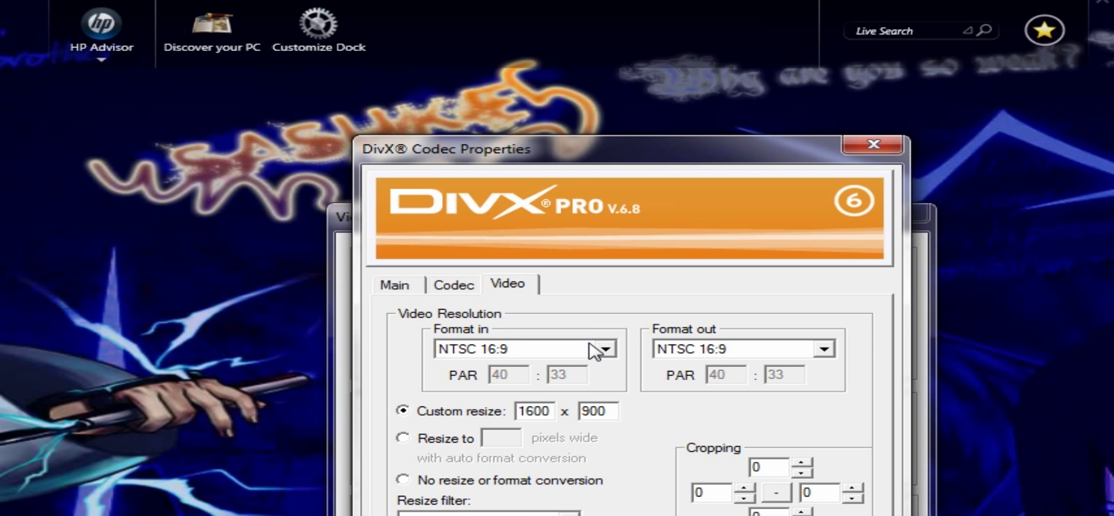
mouse_move(423, 370)
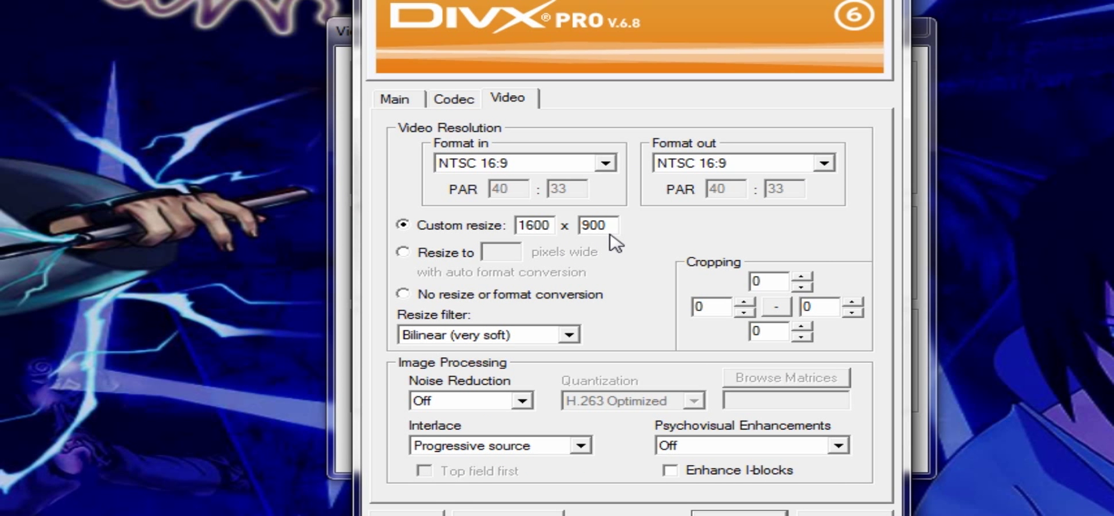
left_click(541, 225)
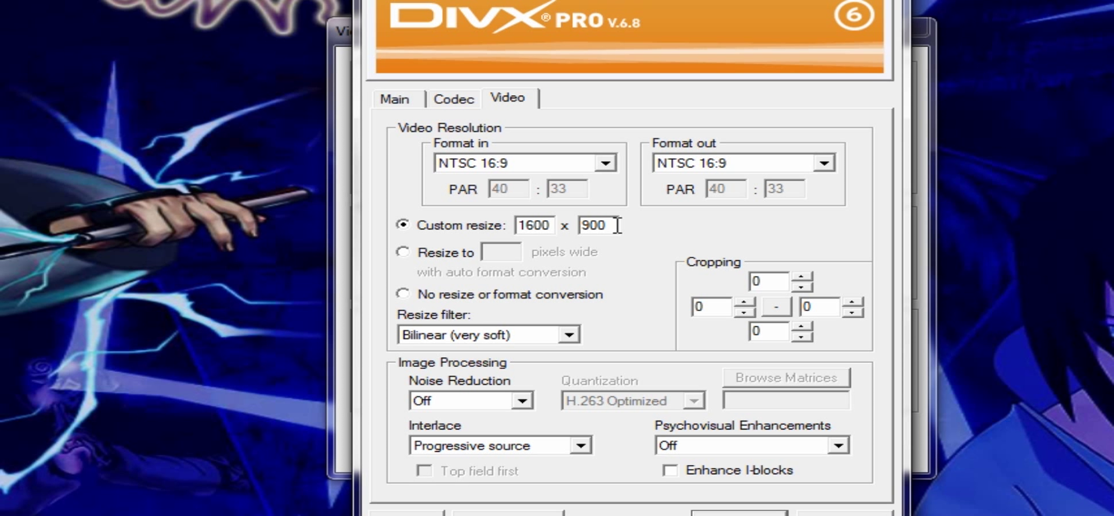
mouse_move(637, 304)
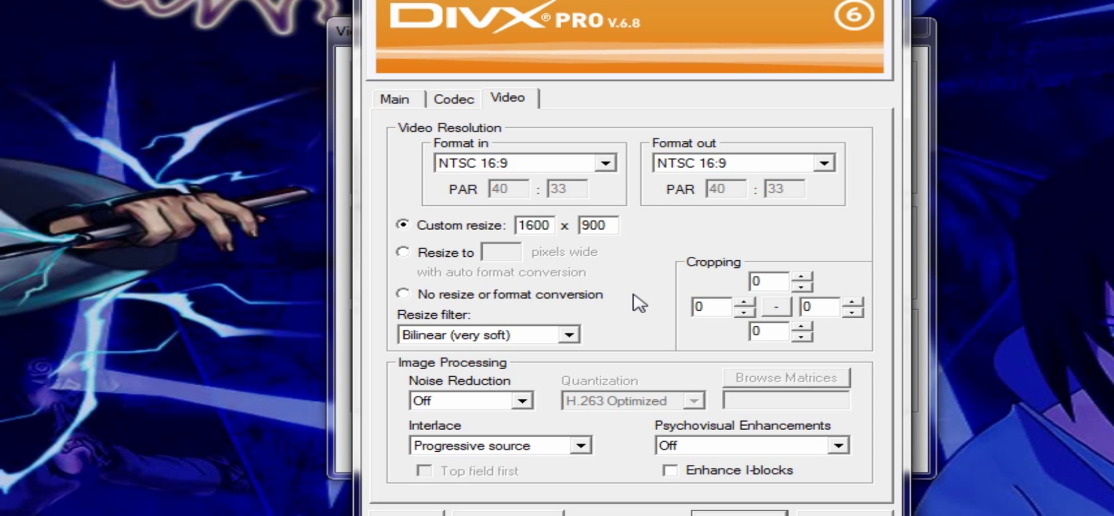
mouse_move(544, 124)
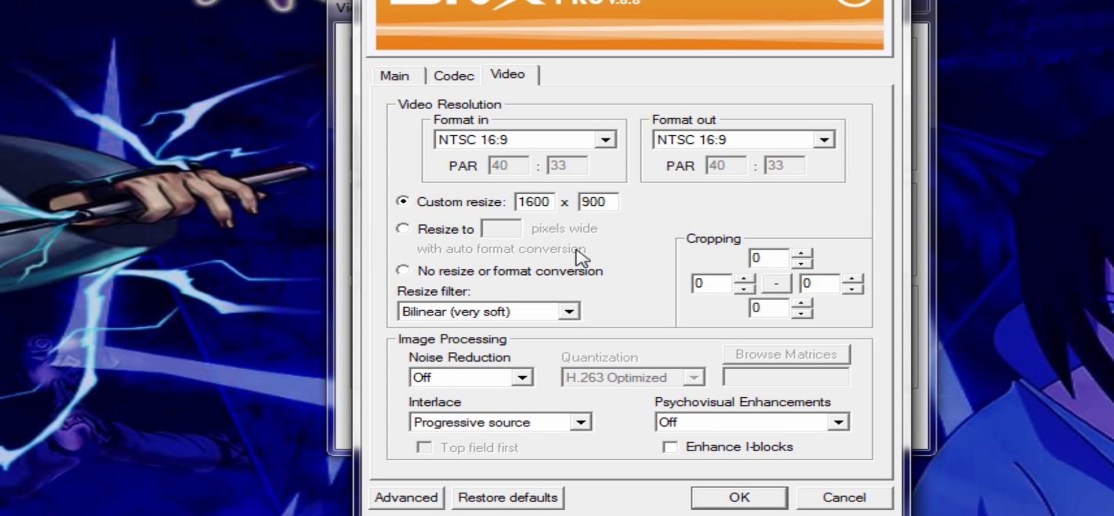
mouse_move(589, 224)
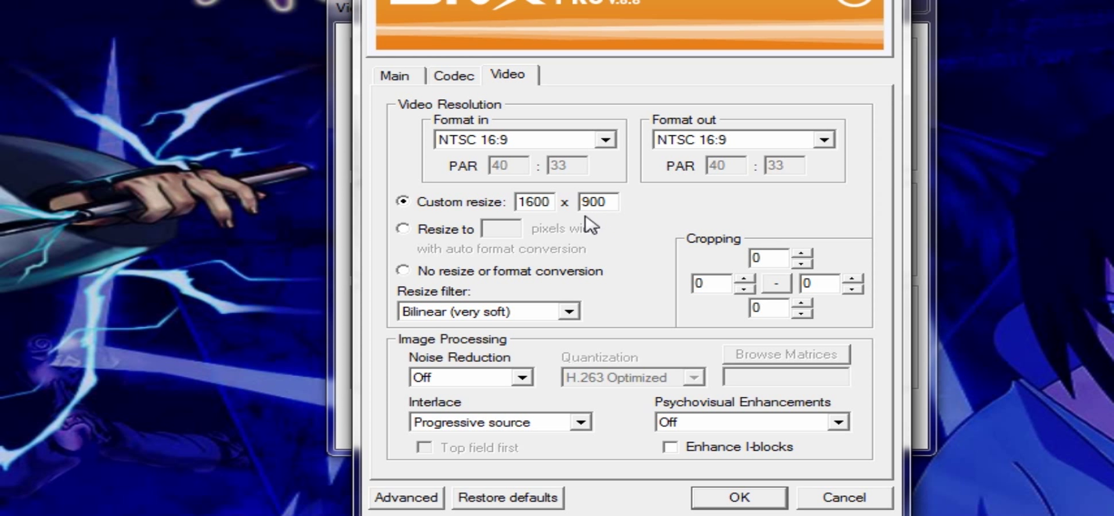
mouse_move(553, 186)
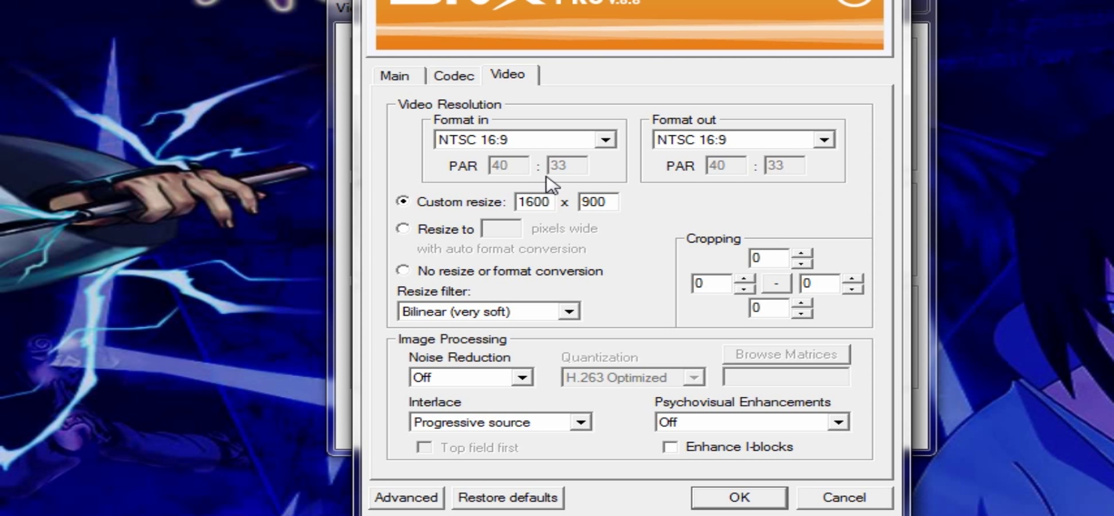
left_click(395, 75)
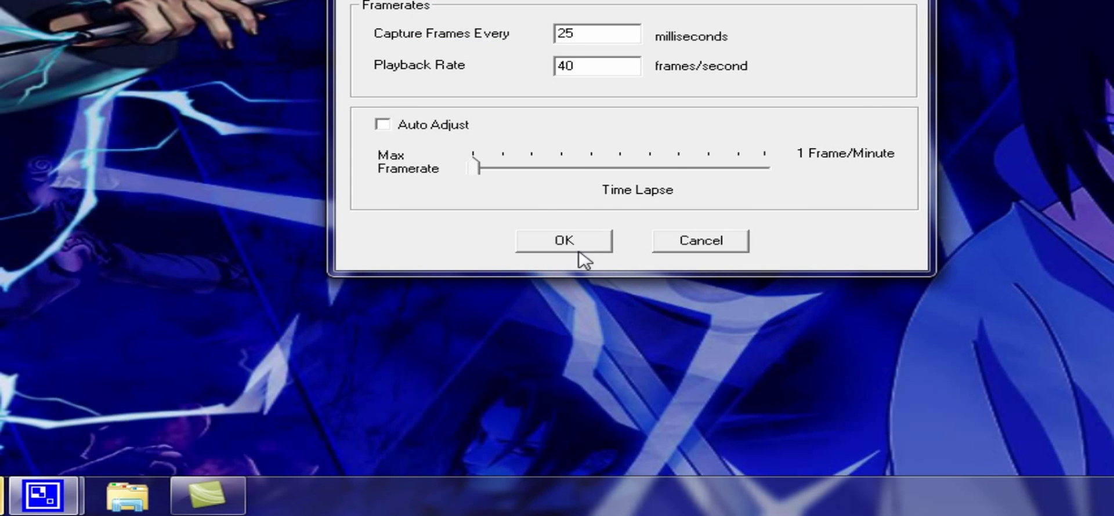
left_click(563, 240)
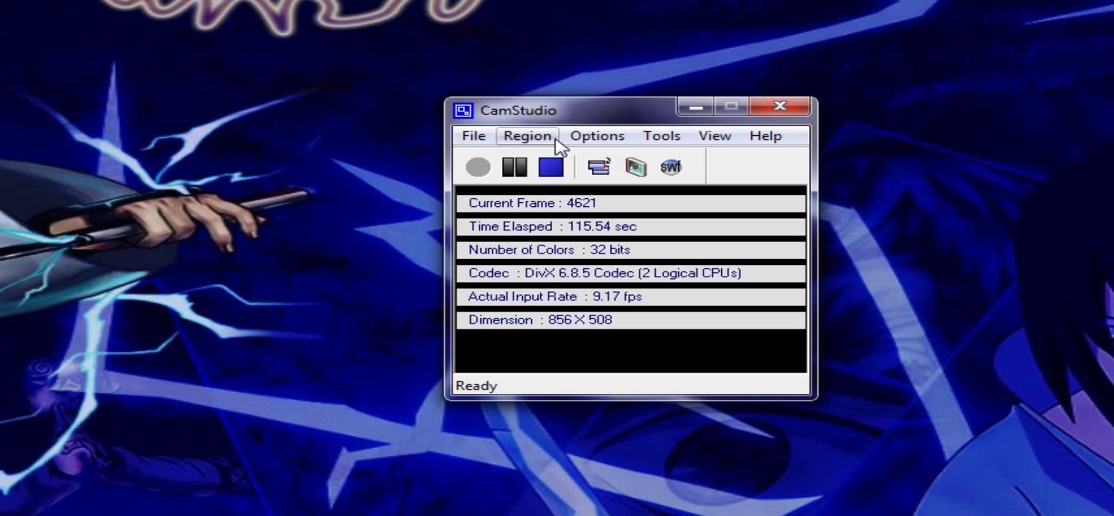
mouse_move(597, 136)
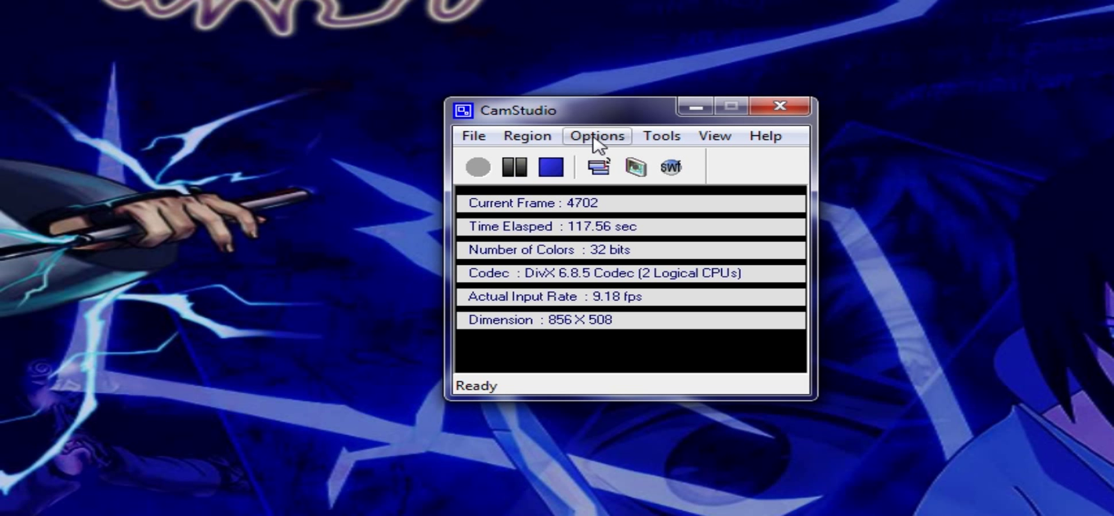
Set the Autopan maximum pan speed to 200 and confirm it
left_click(596, 136)
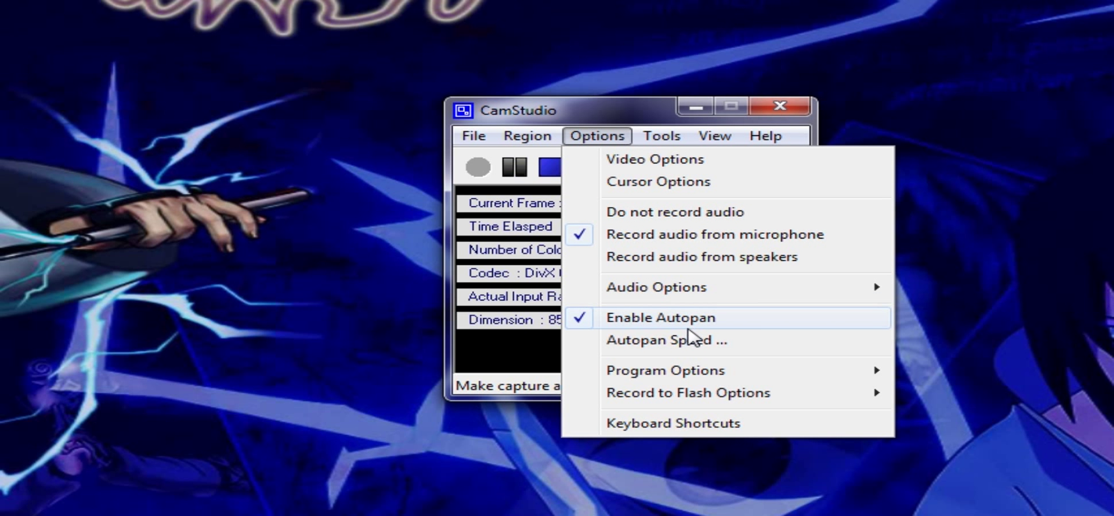
left_click(665, 340)
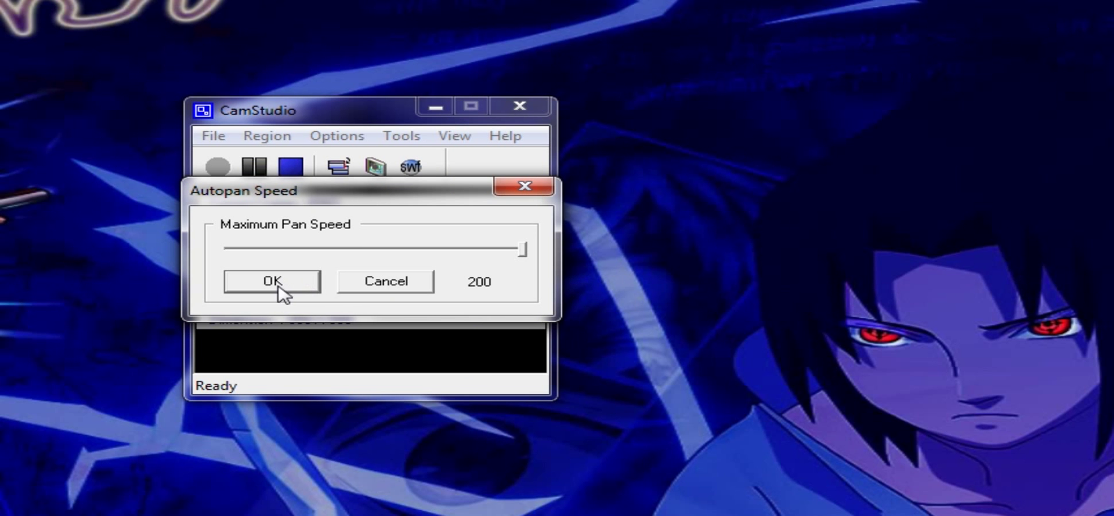
left_click(272, 281)
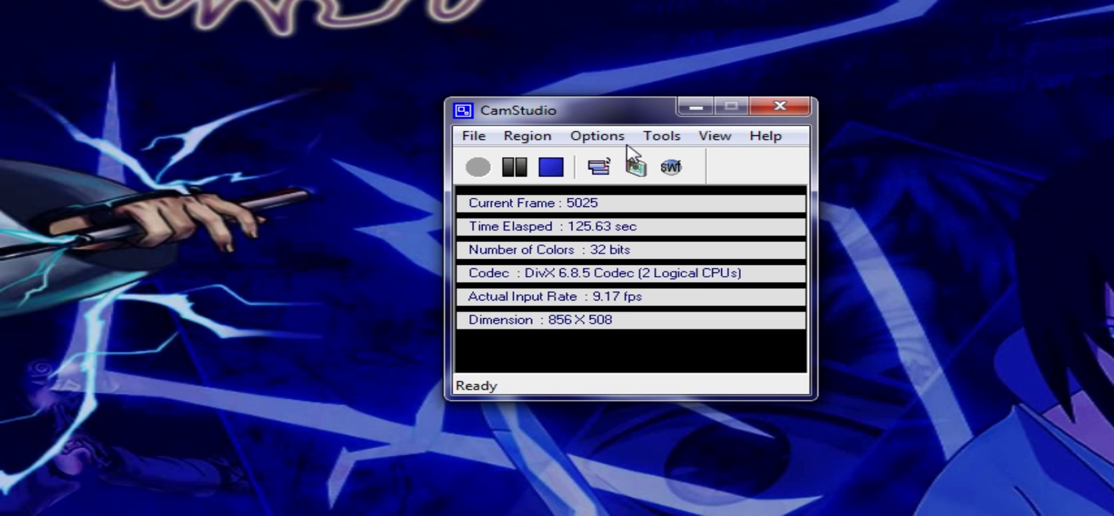
left_click(474, 136)
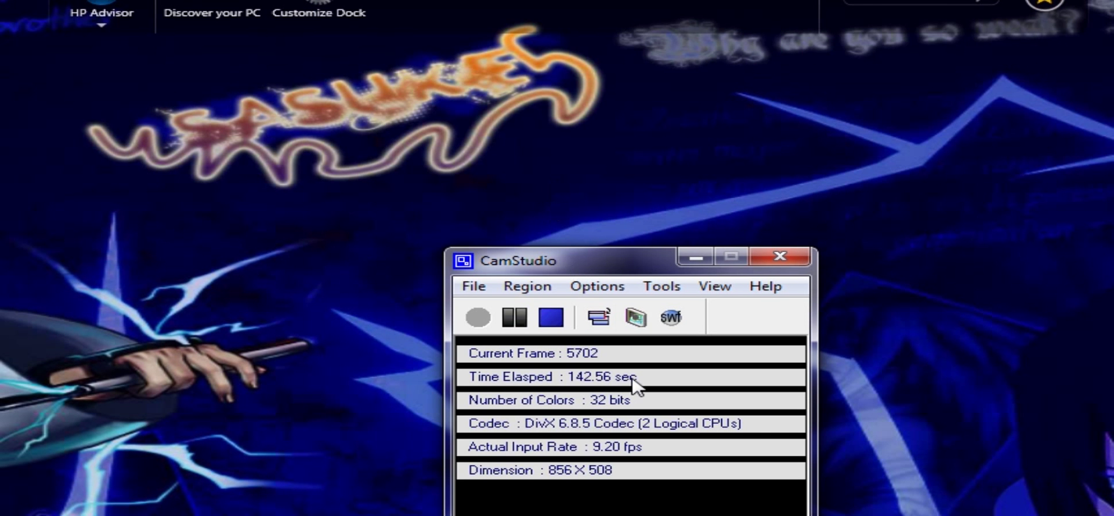
mouse_move(504, 245)
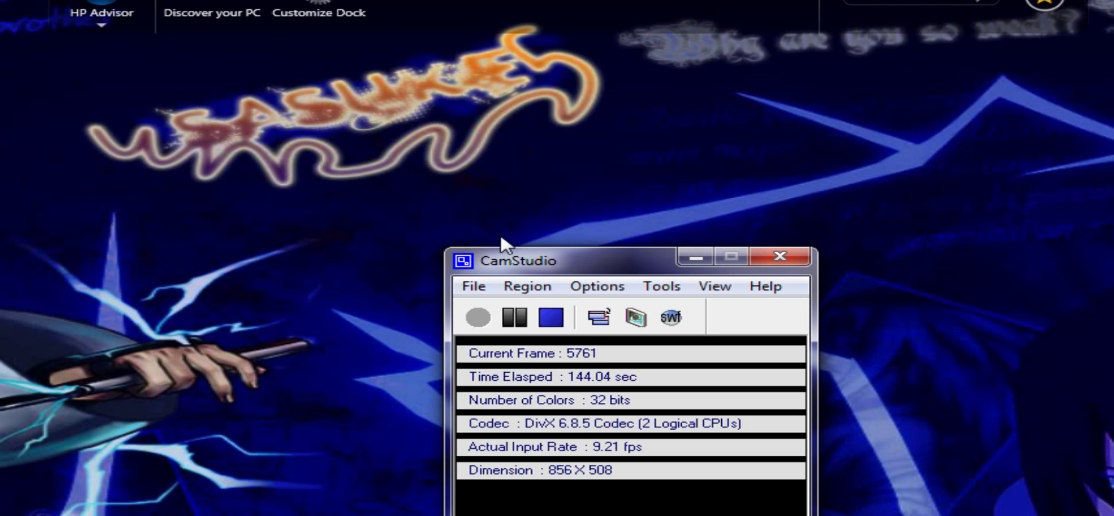